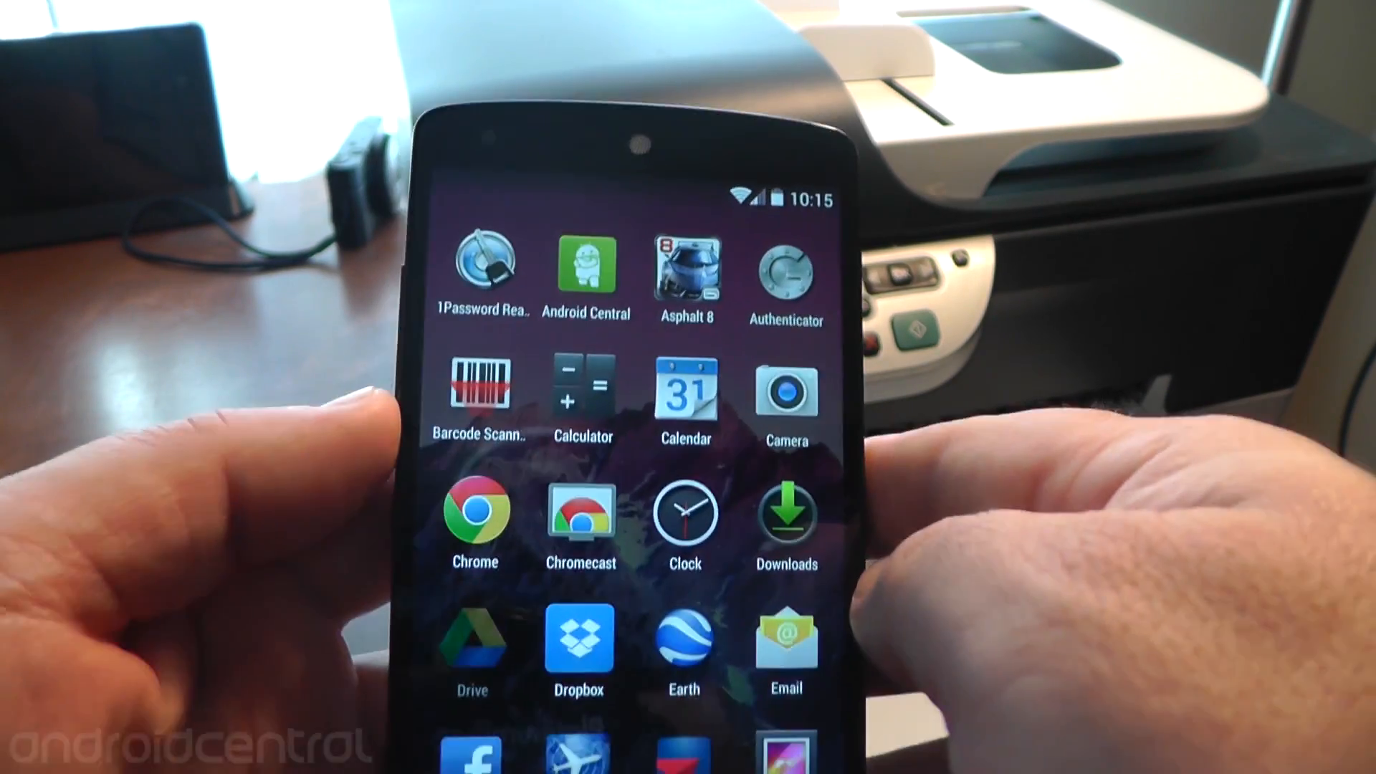
From Drive's Create menu, make a new Document titled 'Test'.
{"action": "left_click", "coordinate": [785, 391]}
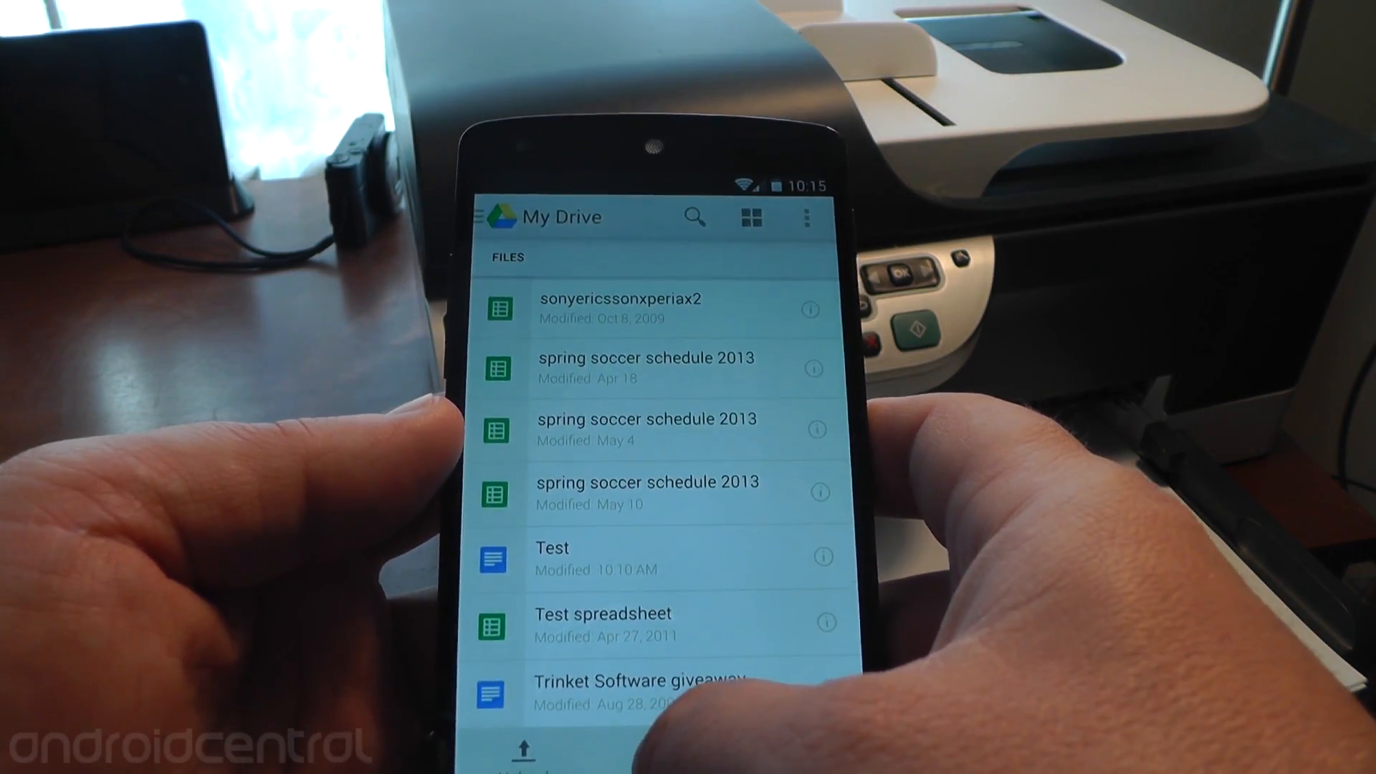
{"action": "left_click", "coordinate": [642, 752]}
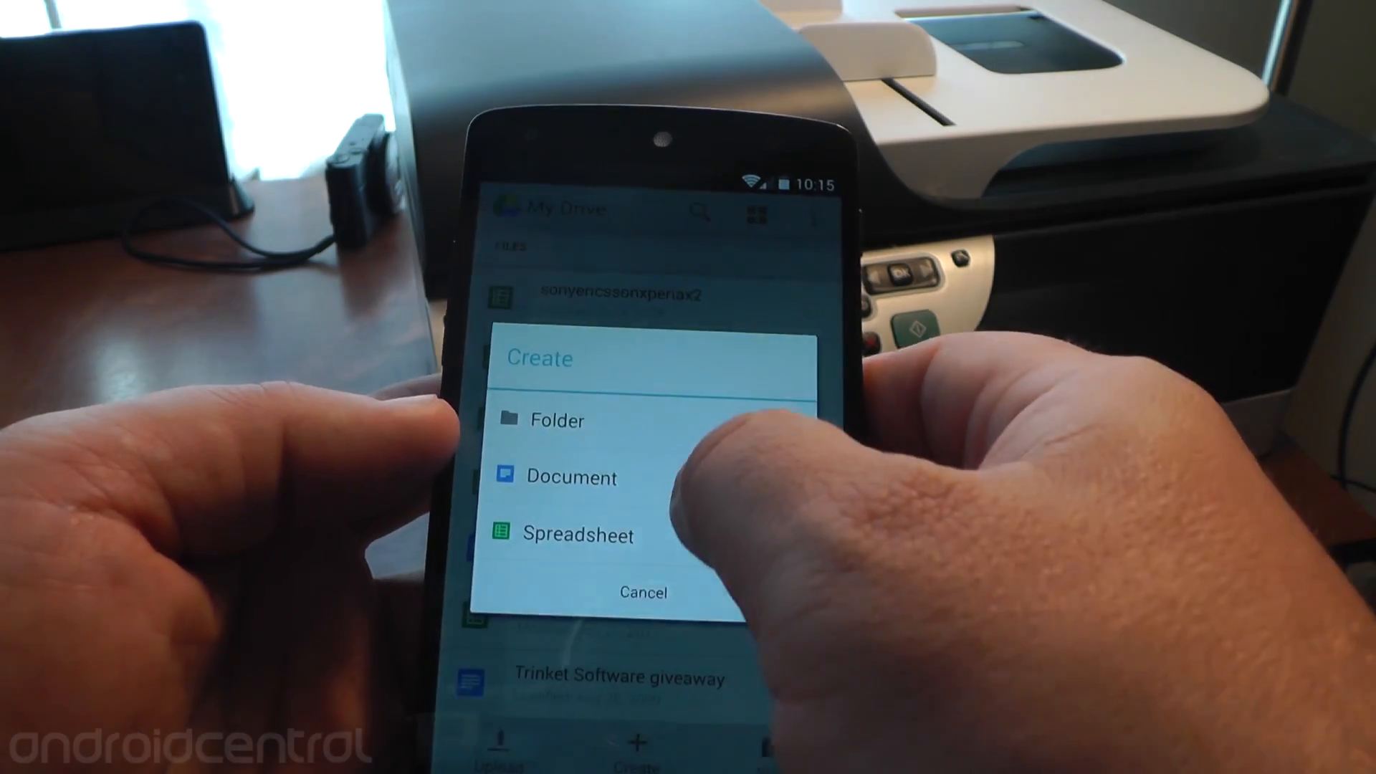
{"action": "left_click", "coordinate": [571, 478]}
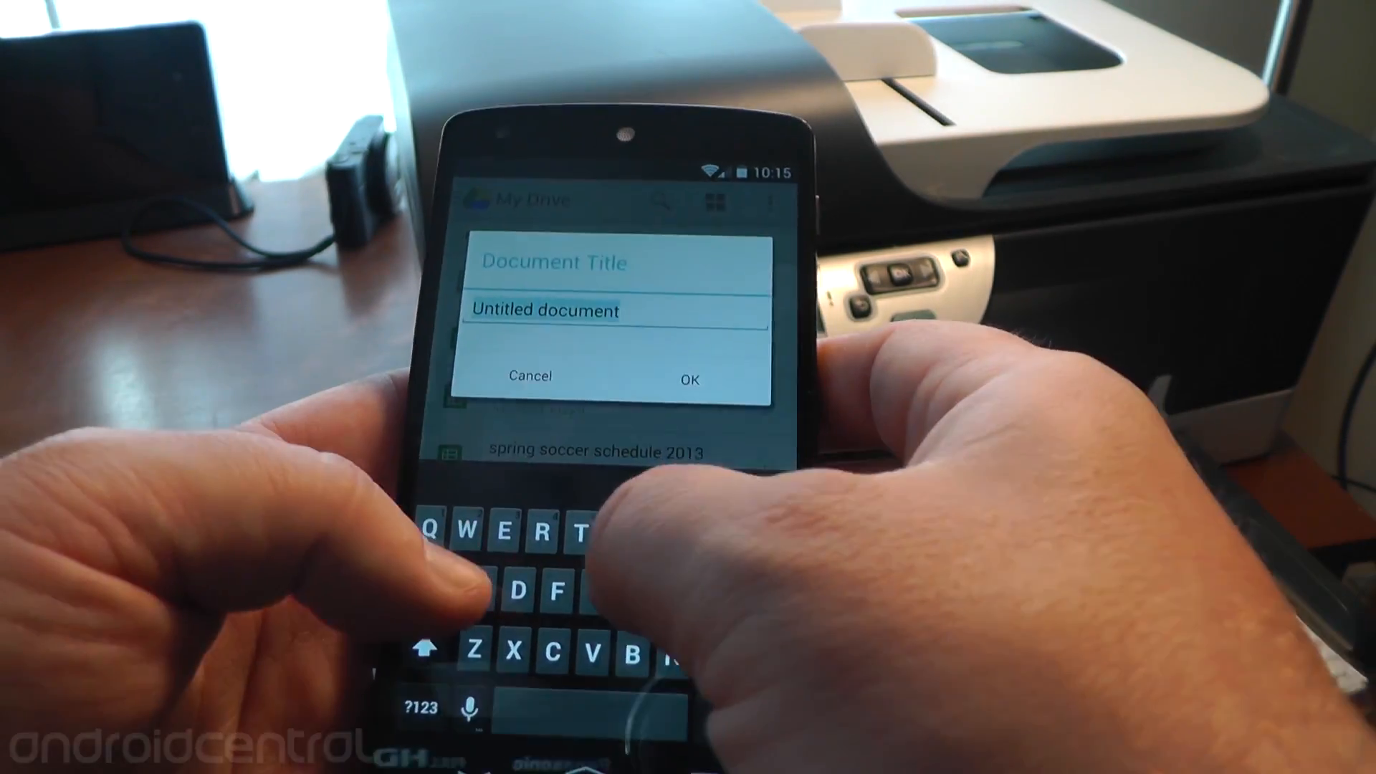
{"action": "type", "text": "Test"}
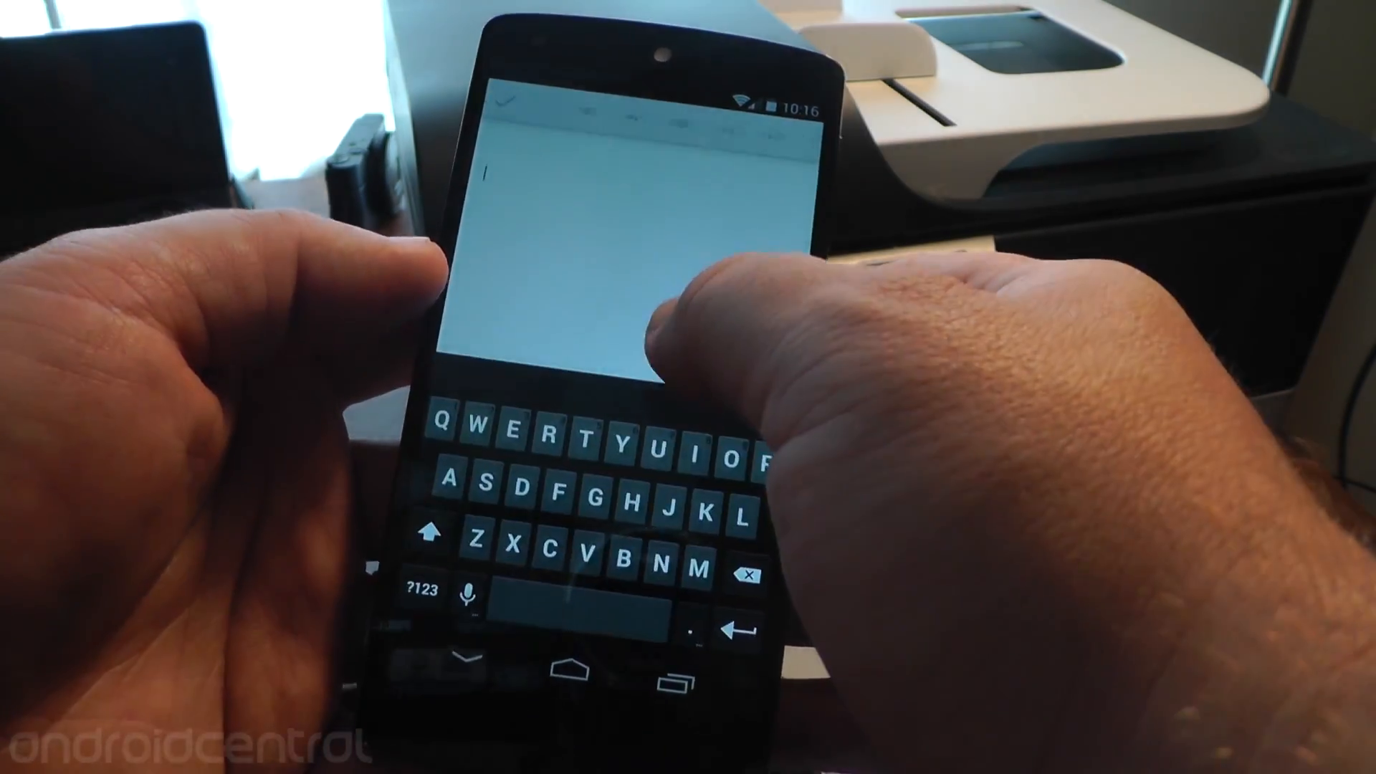
Enter the sentence 'This is a test' into the blank document.
{"action": "type", "text": "Tgus"}
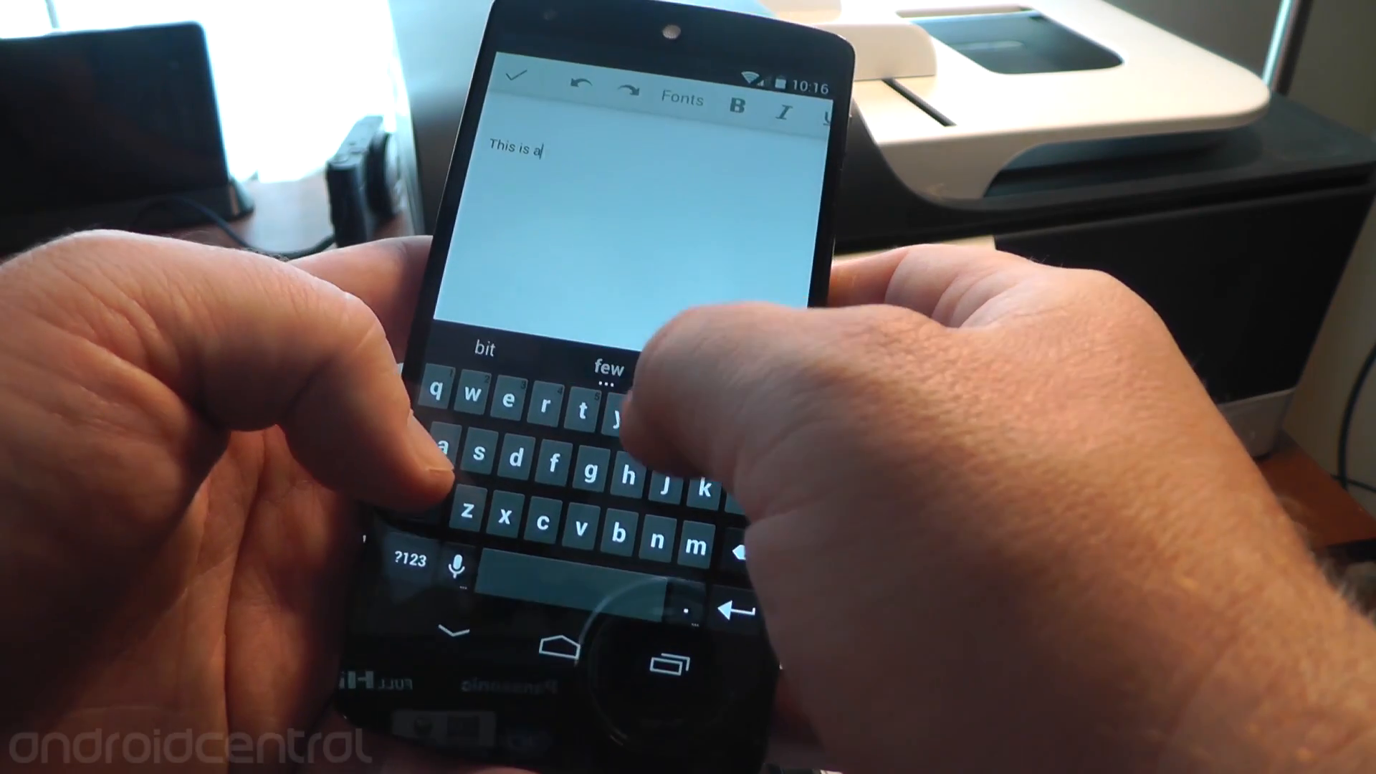
{"action": "type", "text": "tes"}
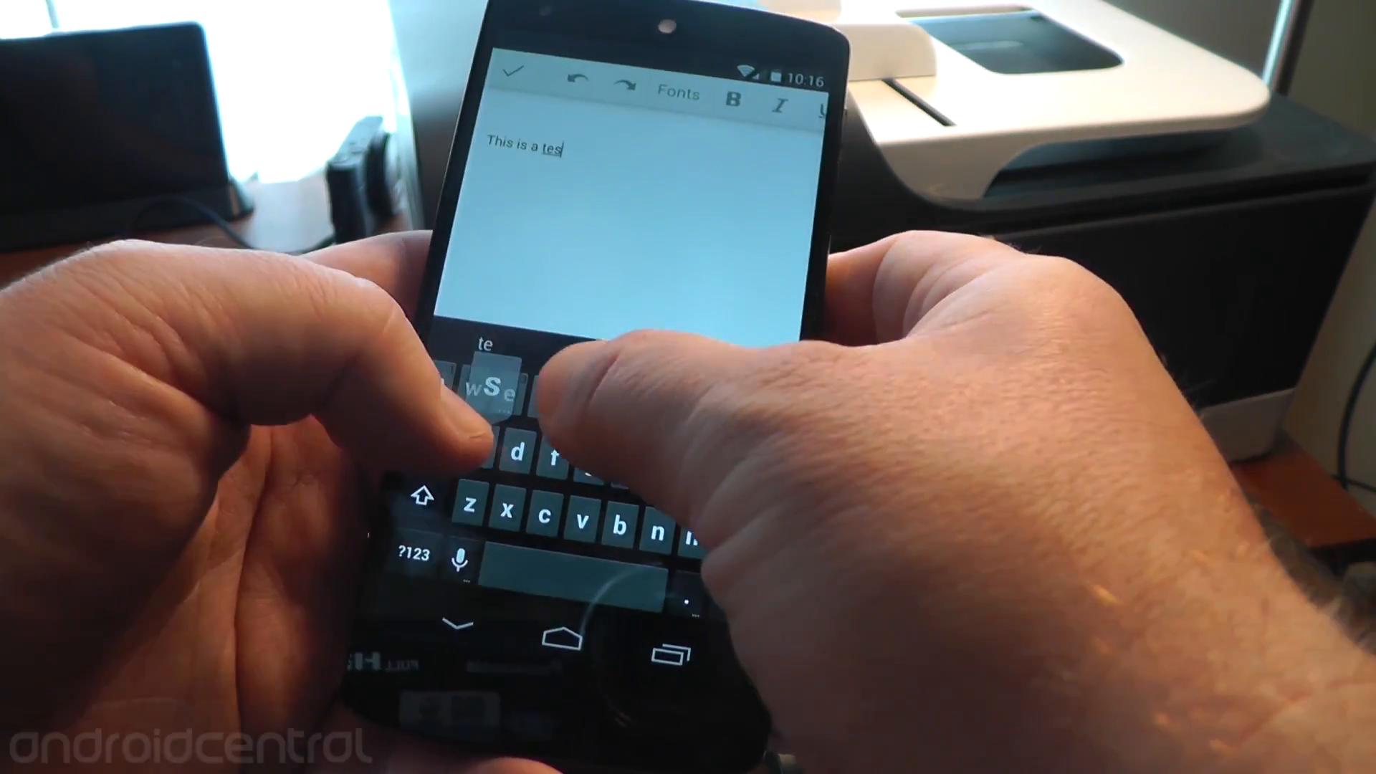
{"action": "type", "text": "t"}
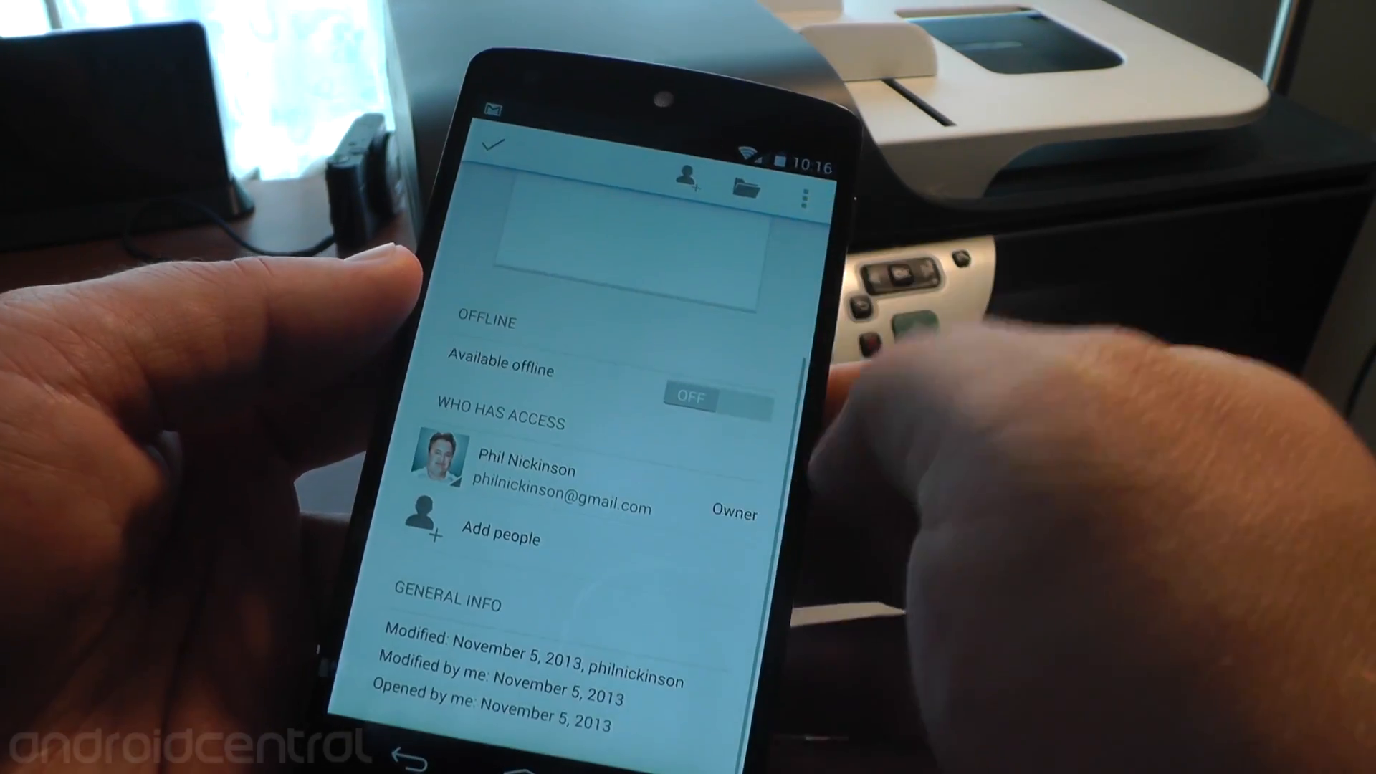
Return to My Drive and choose Print for the Test document.
{"action": "left_click", "coordinate": [805, 198]}
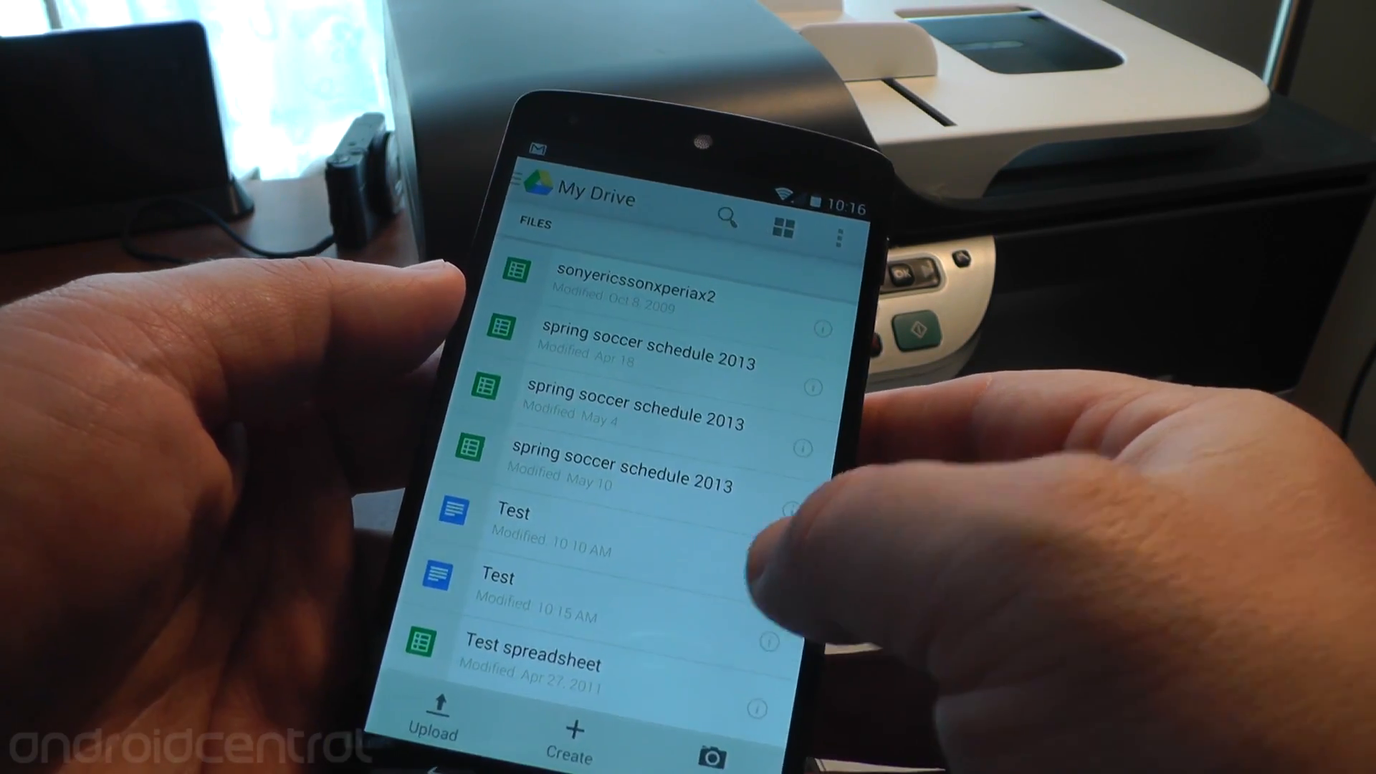
{"action": "left_click", "coordinate": [497, 578]}
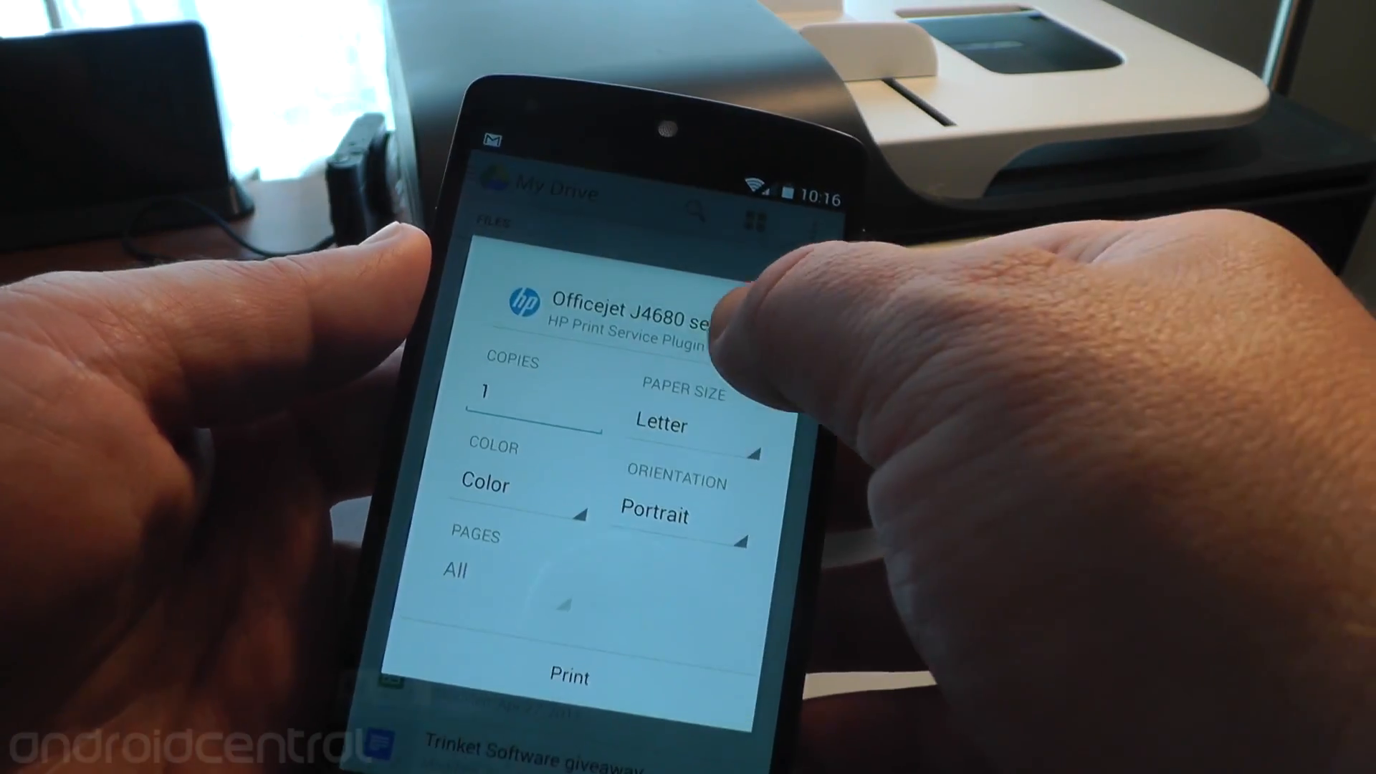
Confirm one color, letter, portrait copy and print to the HP Officejet J4680.
{"action": "left_click", "coordinate": [614, 308]}
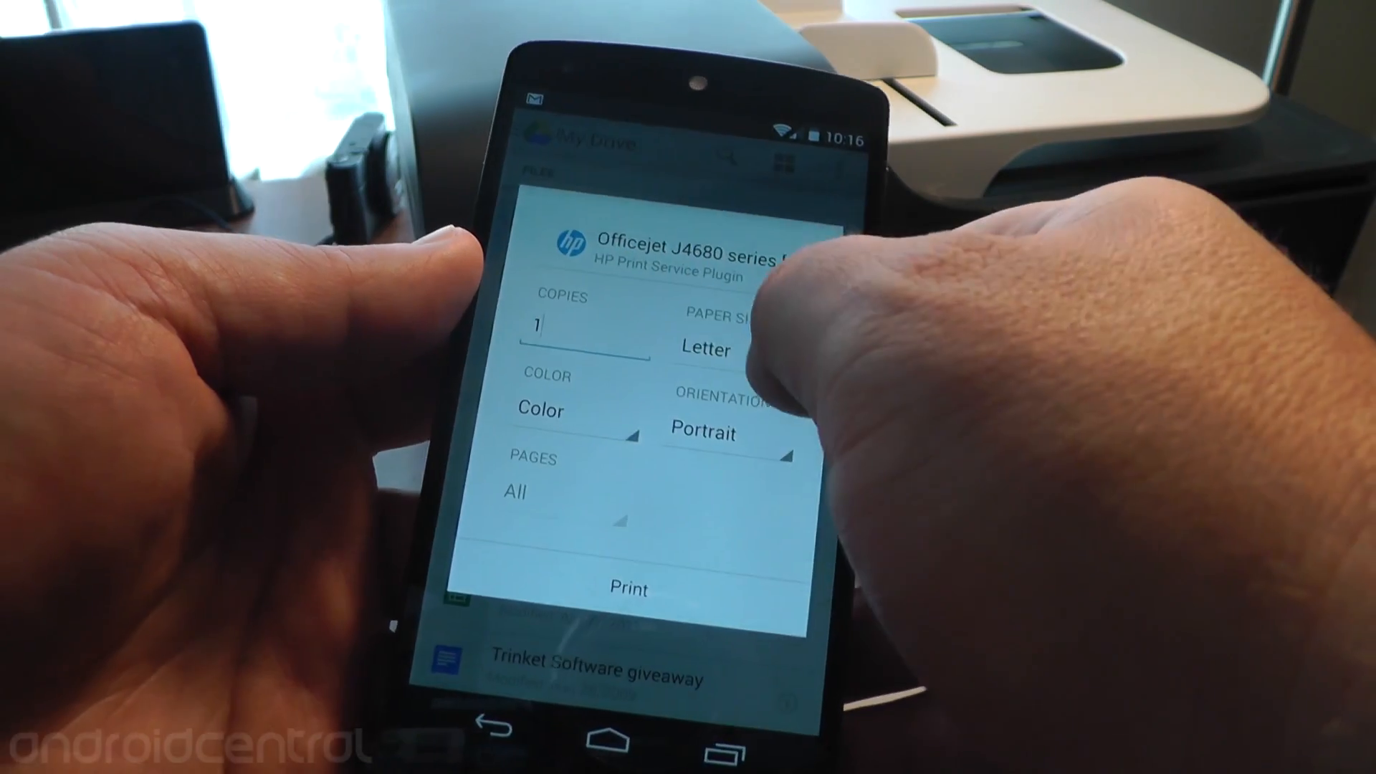
{"action": "left_click", "coordinate": [544, 410]}
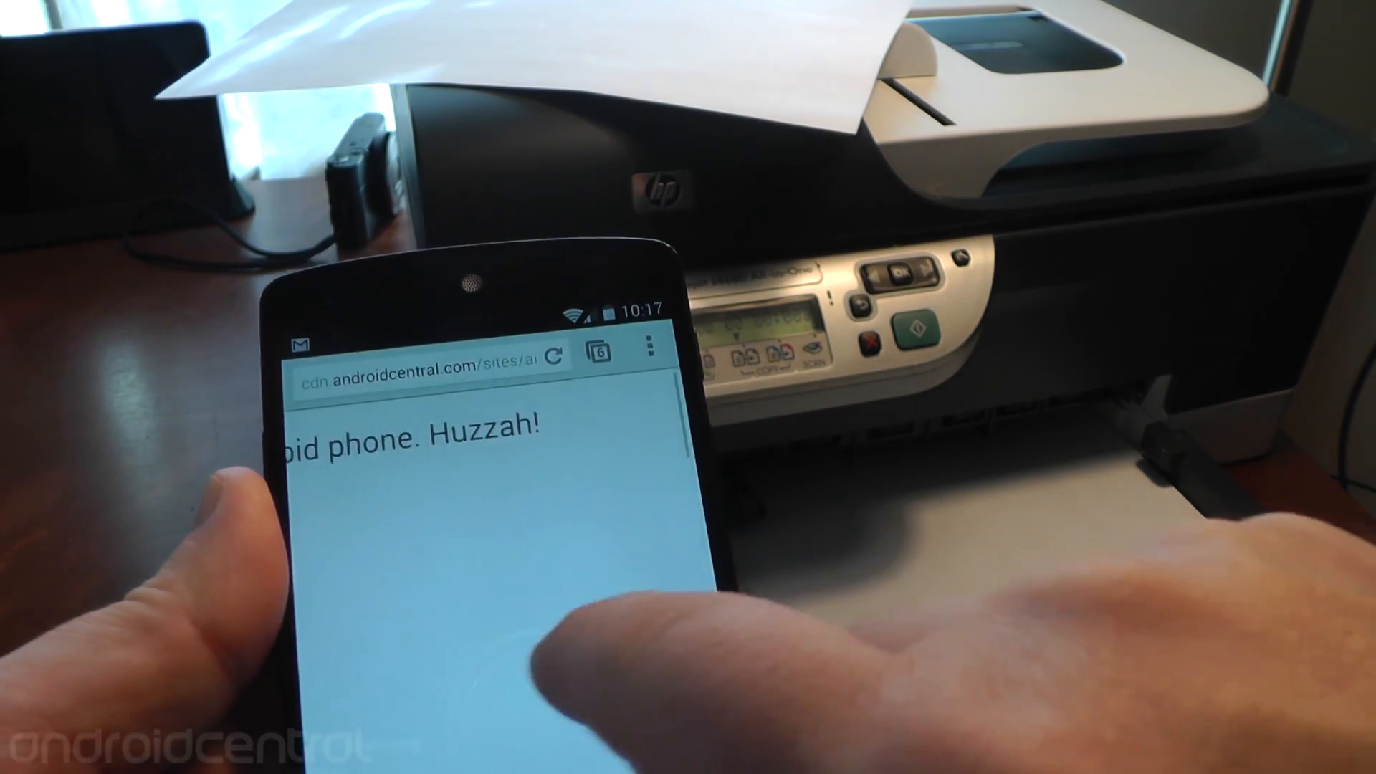
Show Chrome's three-dot menu over the Android Central article page.
{"action": "left_click", "coordinate": [649, 346]}
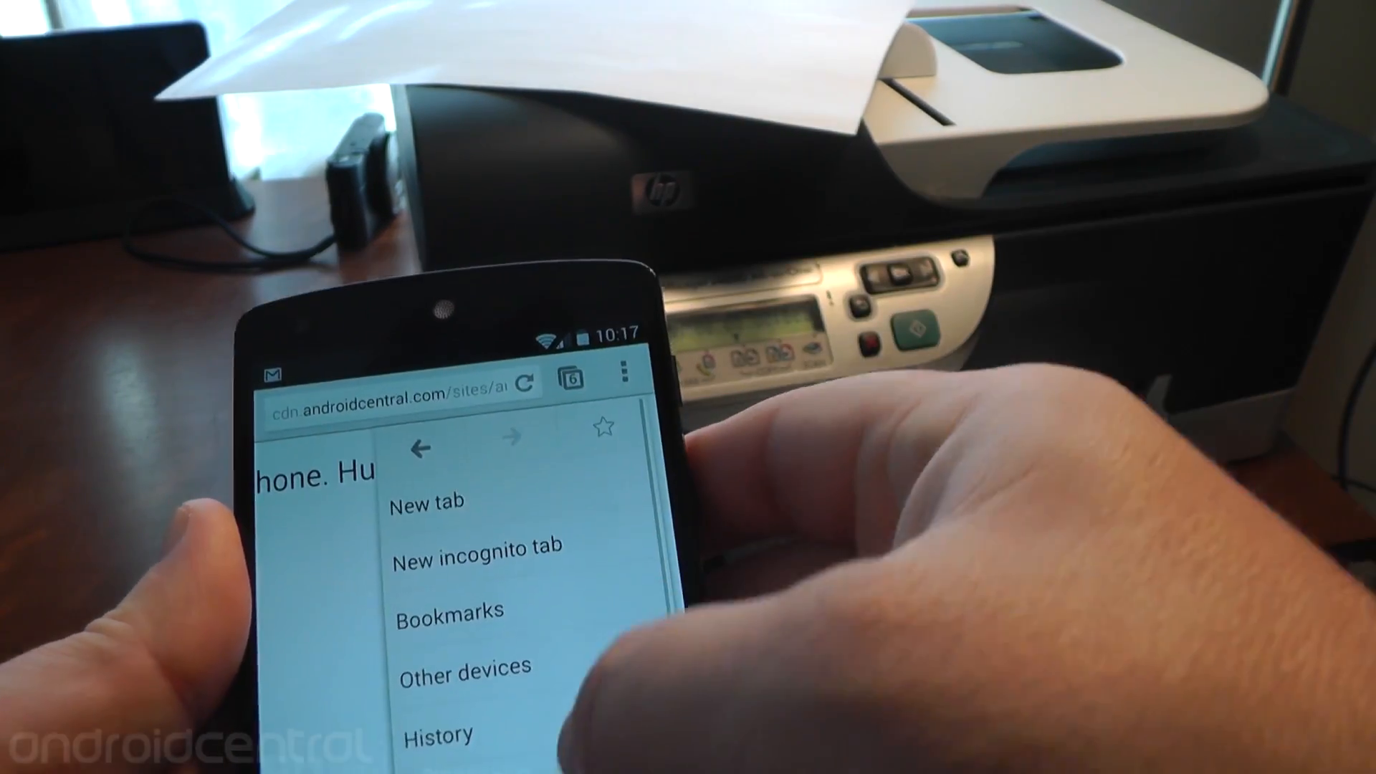